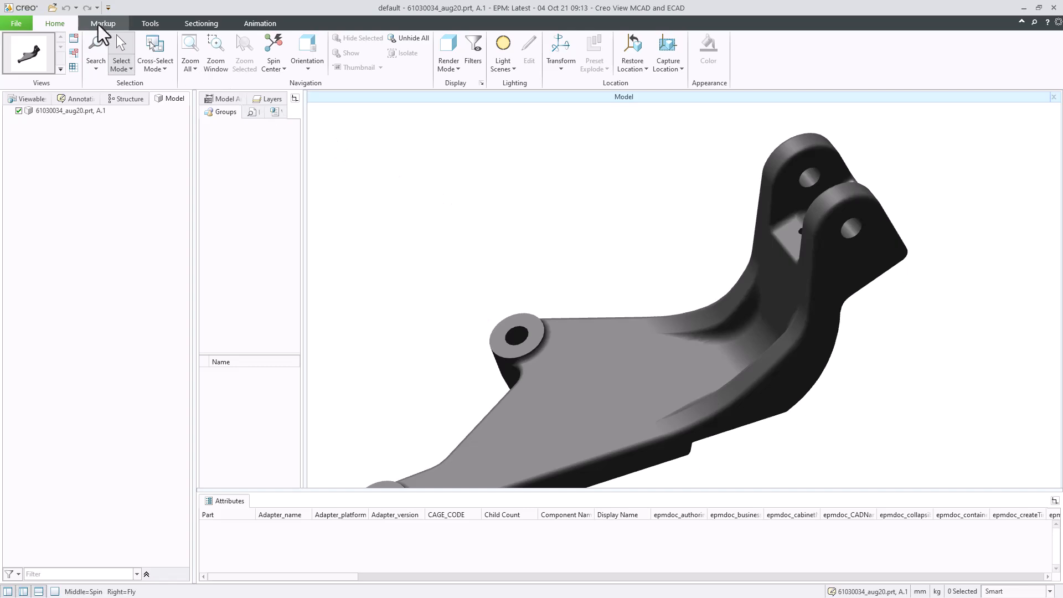
Step: Switch to the Markup tools to annotate the bracket part
click(103, 23)
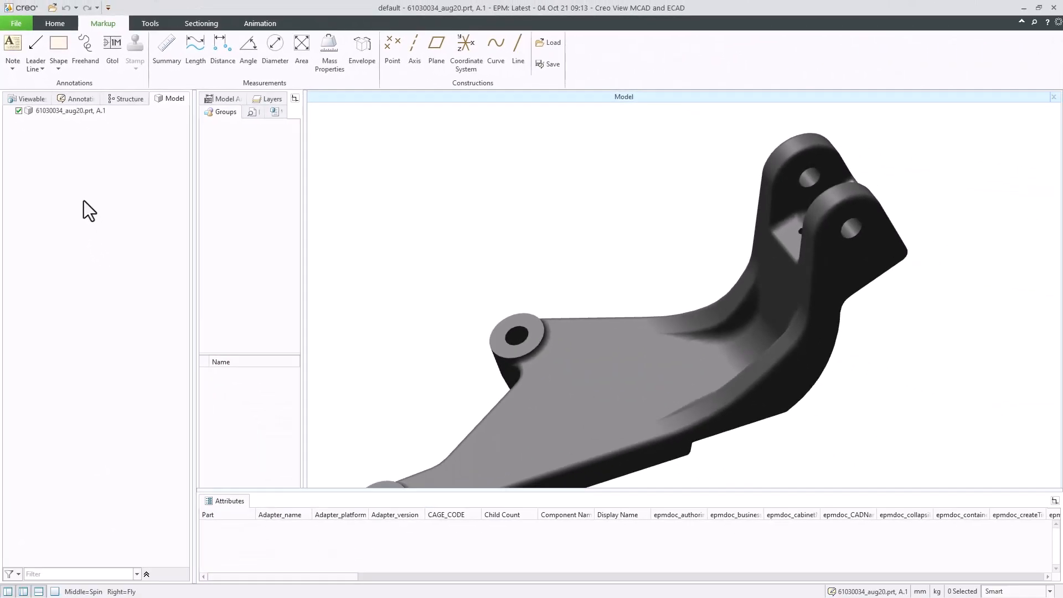
mouse_move(77, 188)
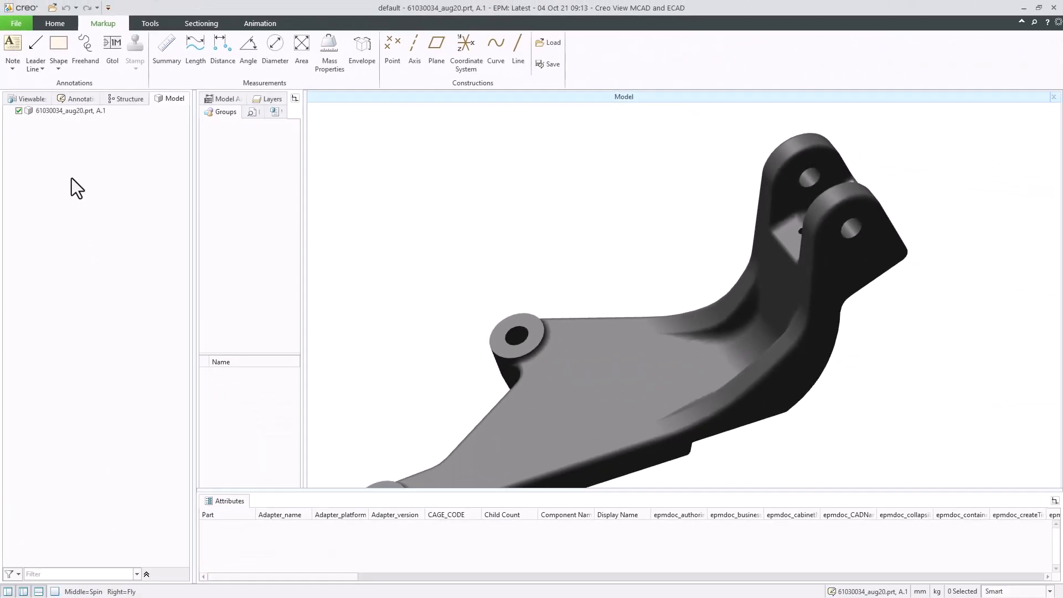
Step: Activate the MBD7B_CLEVIS_HOLE viewable and start a leader note on the Ø8.2 dimension
click(32, 98)
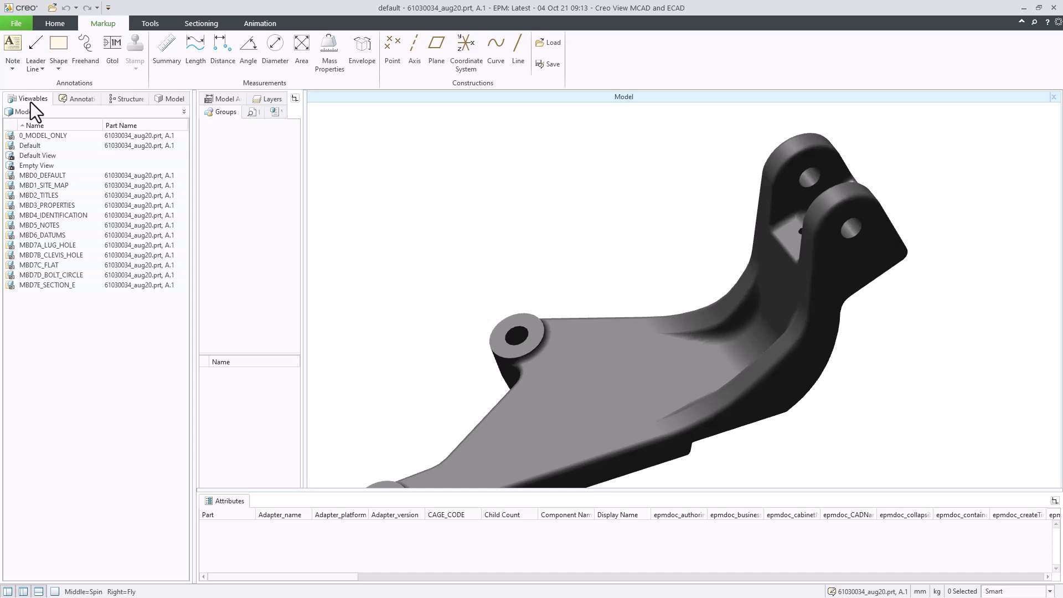
click(51, 255)
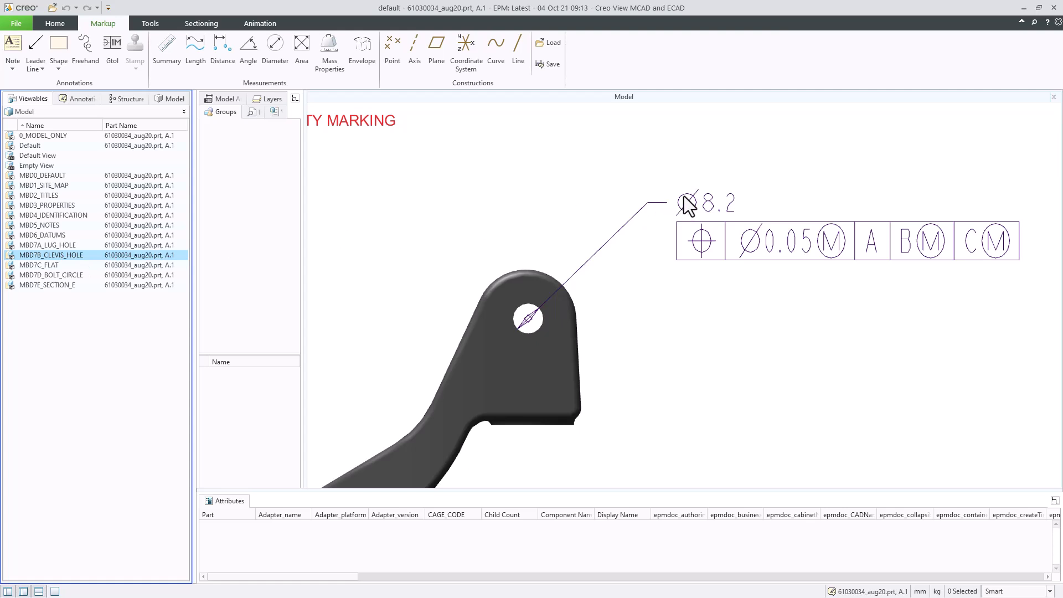
click(705, 201)
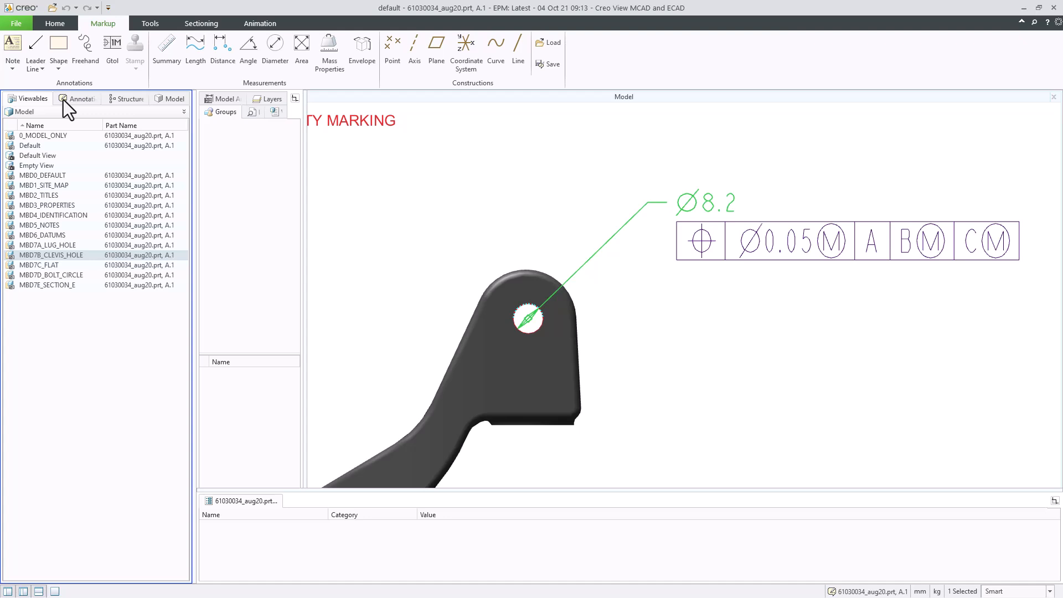
click(12, 48)
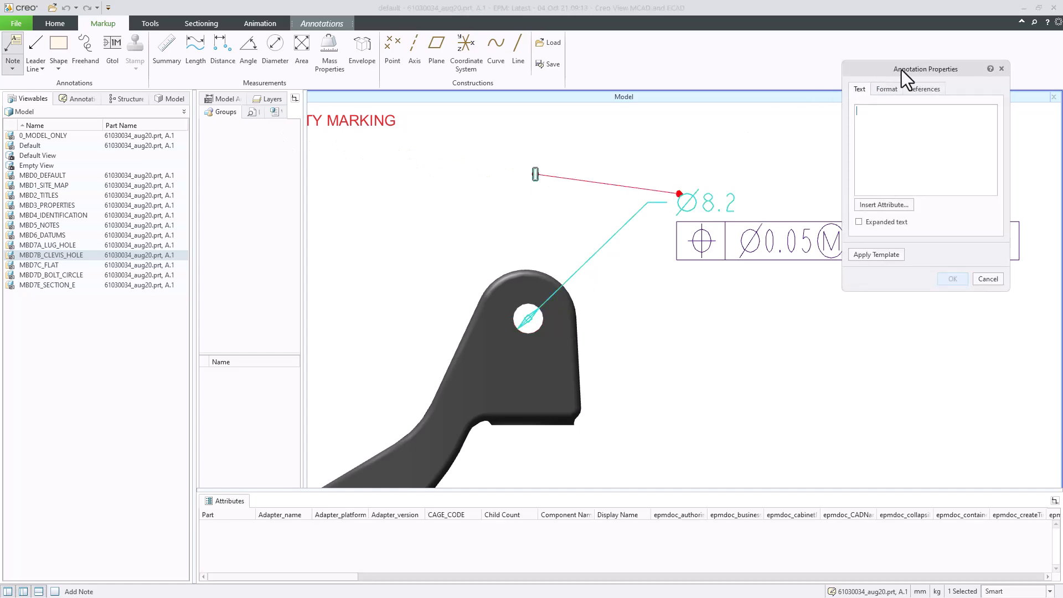
Step: Enter the note text 'Increase hole to 9mm' and confirm it
drag(926, 68, 628, 149)
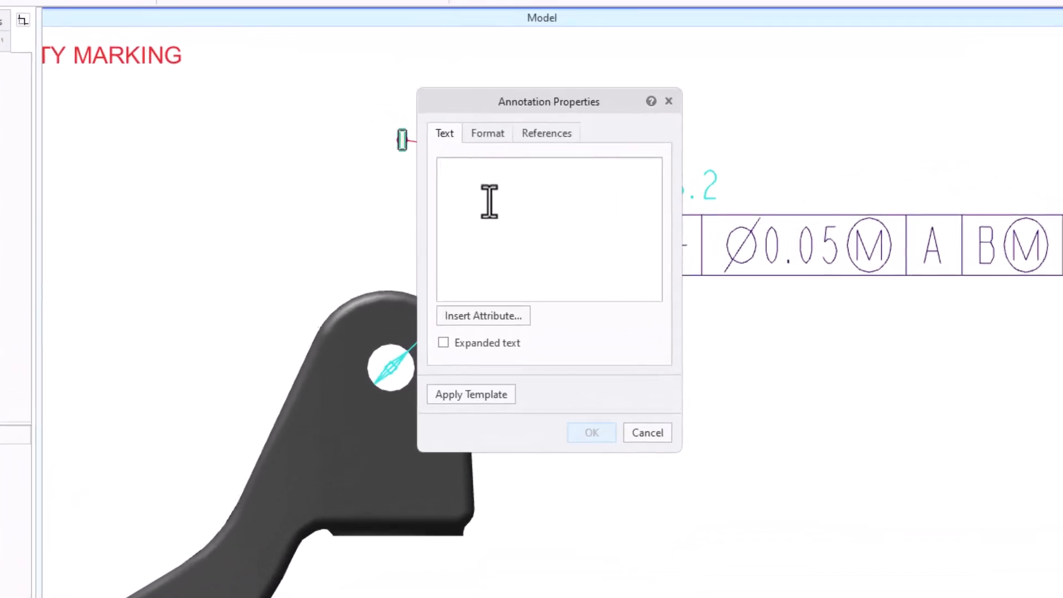
text(Increase hole to)
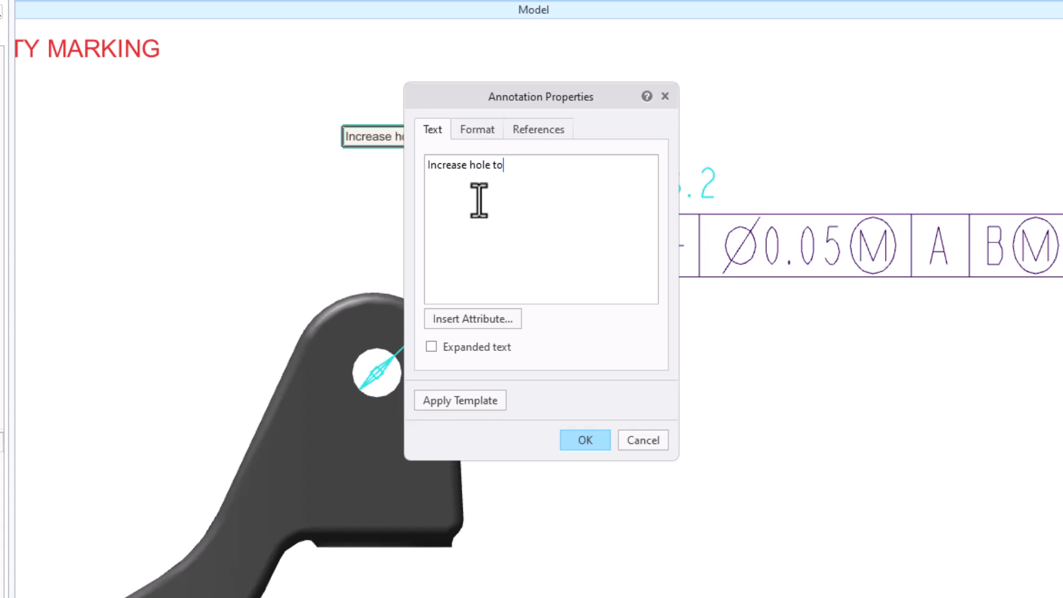
text(9mm)
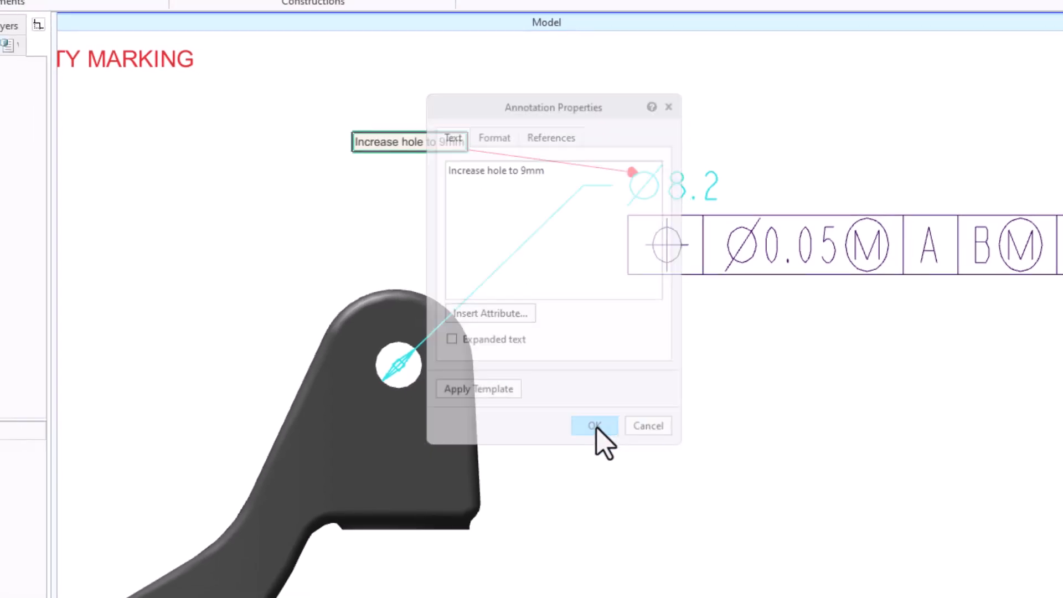
click(593, 425)
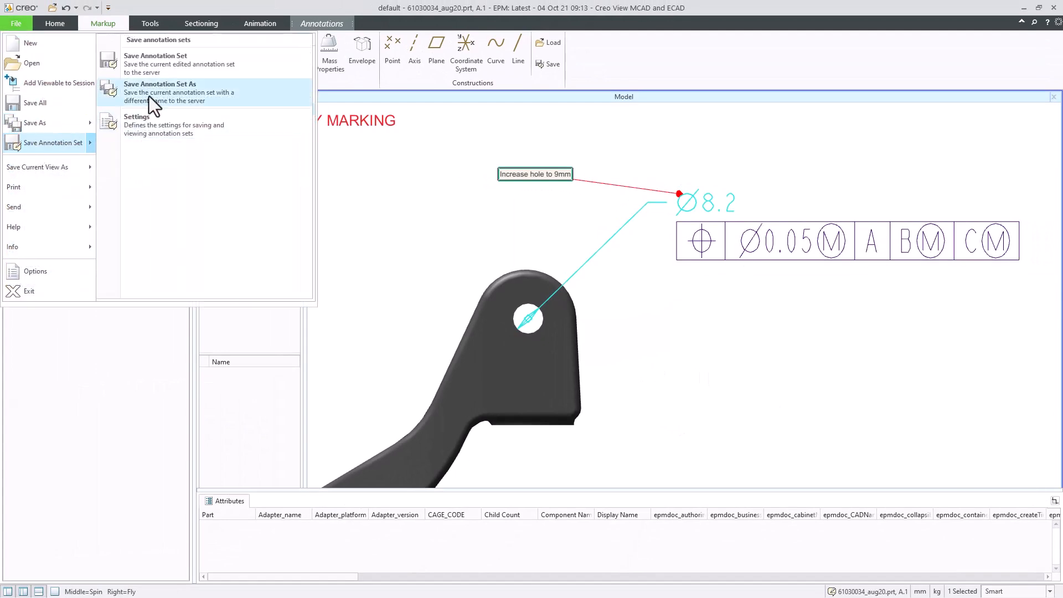
Step: Save the markup as a new annotation set named 'Review 1'
click(159, 92)
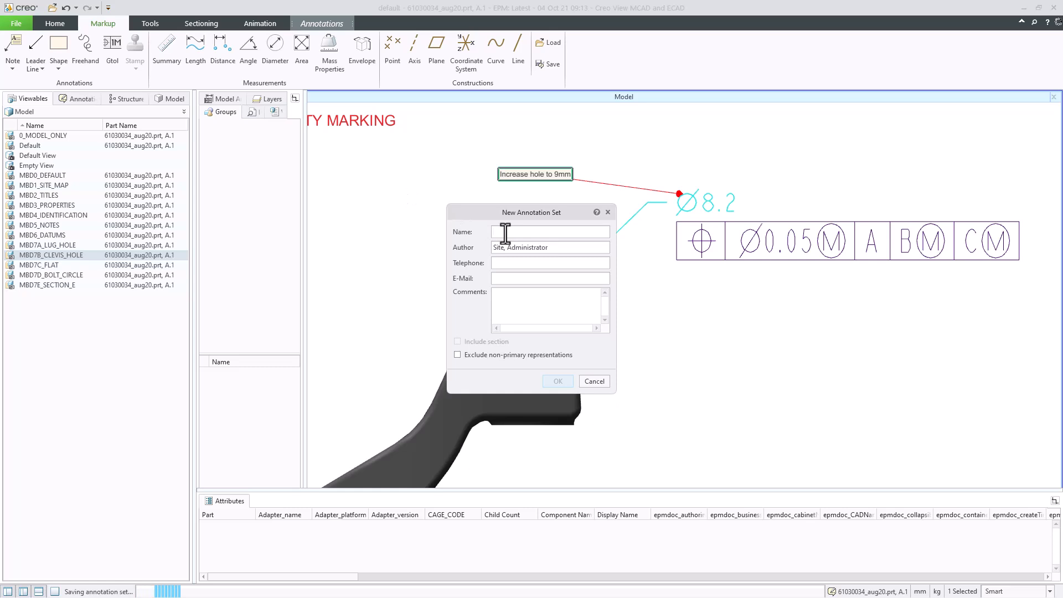
text(Review 1)
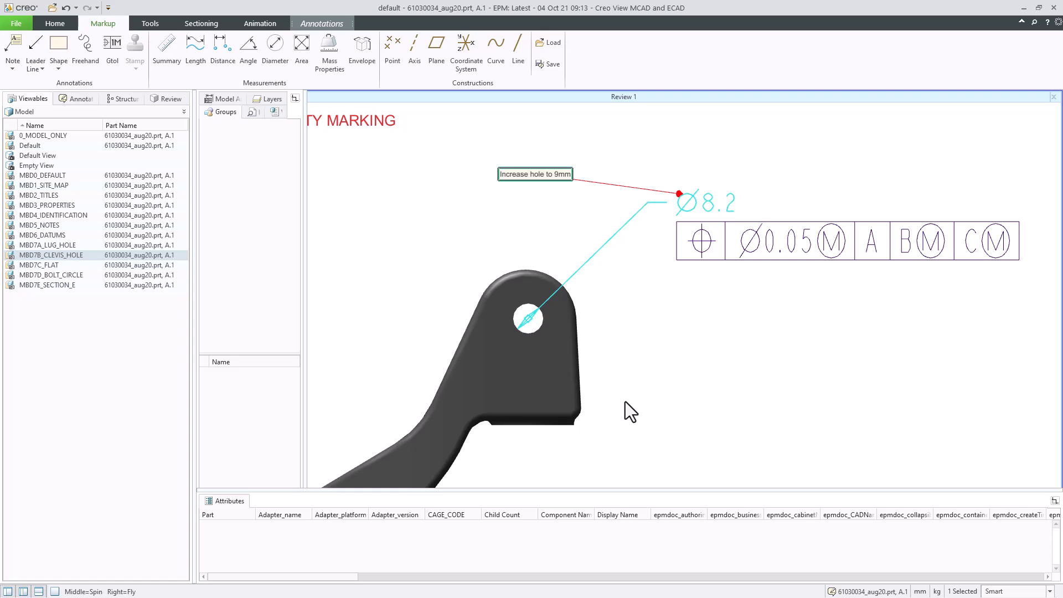
Step: Replace the Review 1 view with the Default viewable and choose the Filled Rectangle shape
click(30, 145)
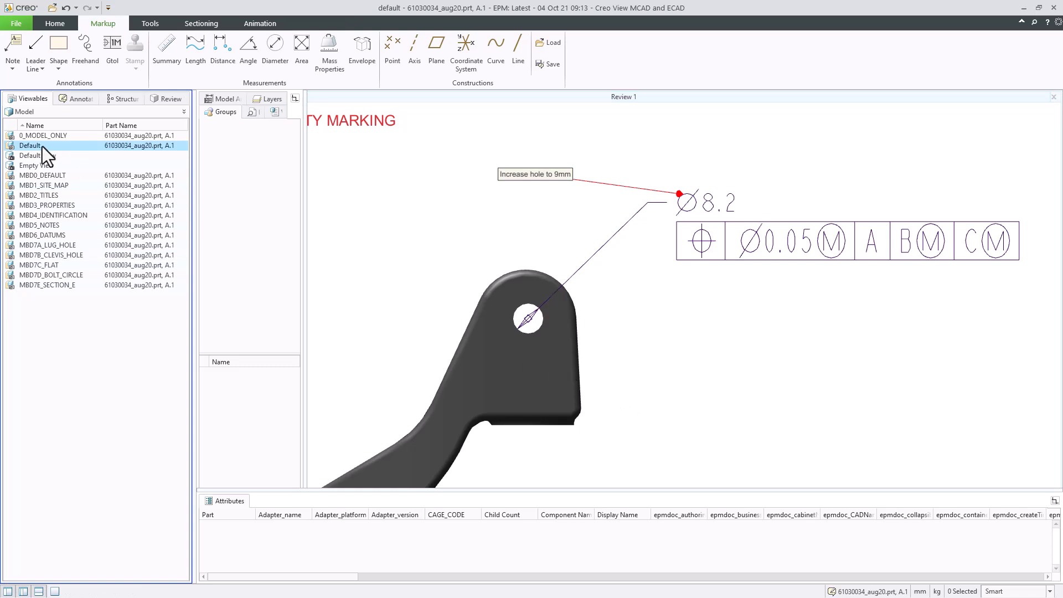
right_click(30, 145)
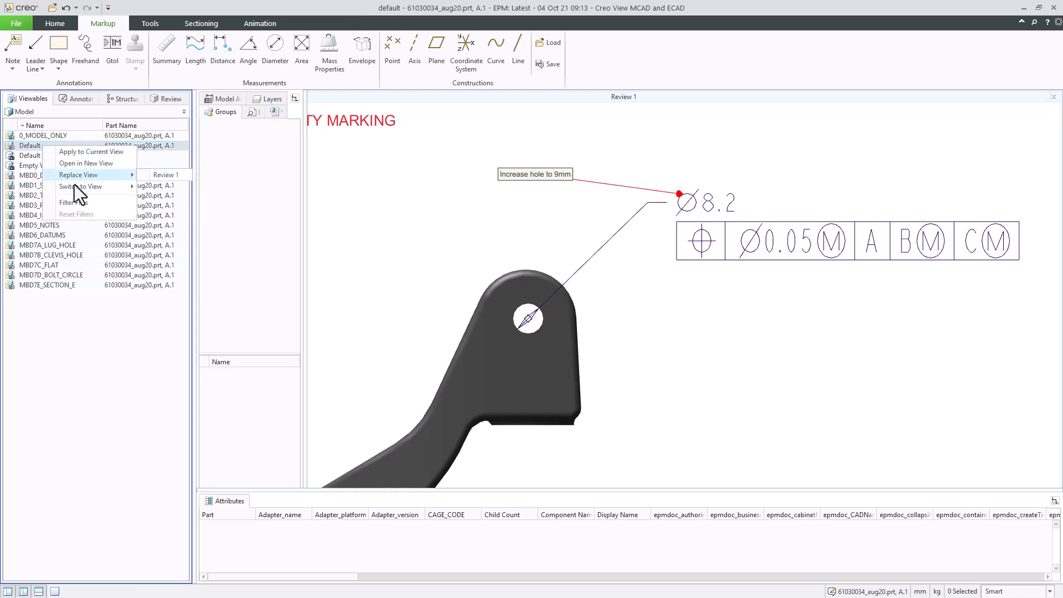
click(90, 152)
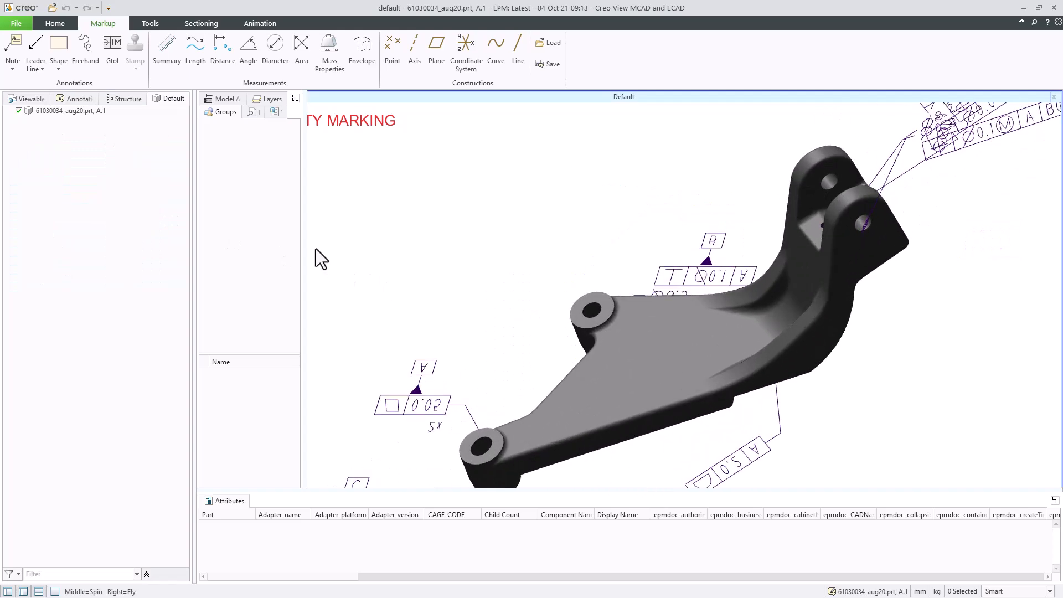
click(59, 51)
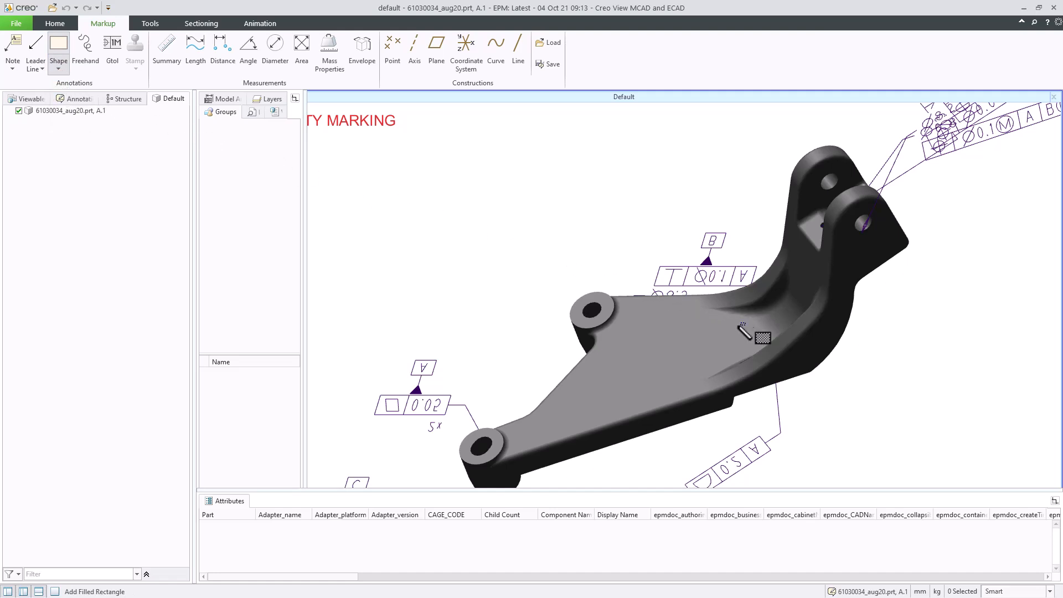
Step: Draw a filled rectangle over the bracket's middle section and start a note for it
drag(591, 323, 744, 396)
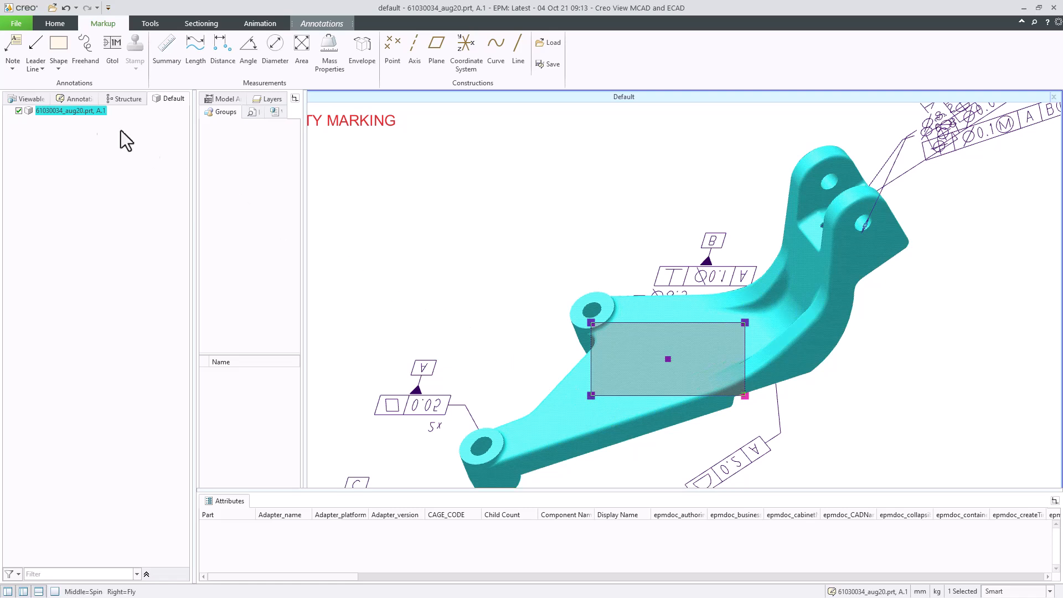
click(12, 48)
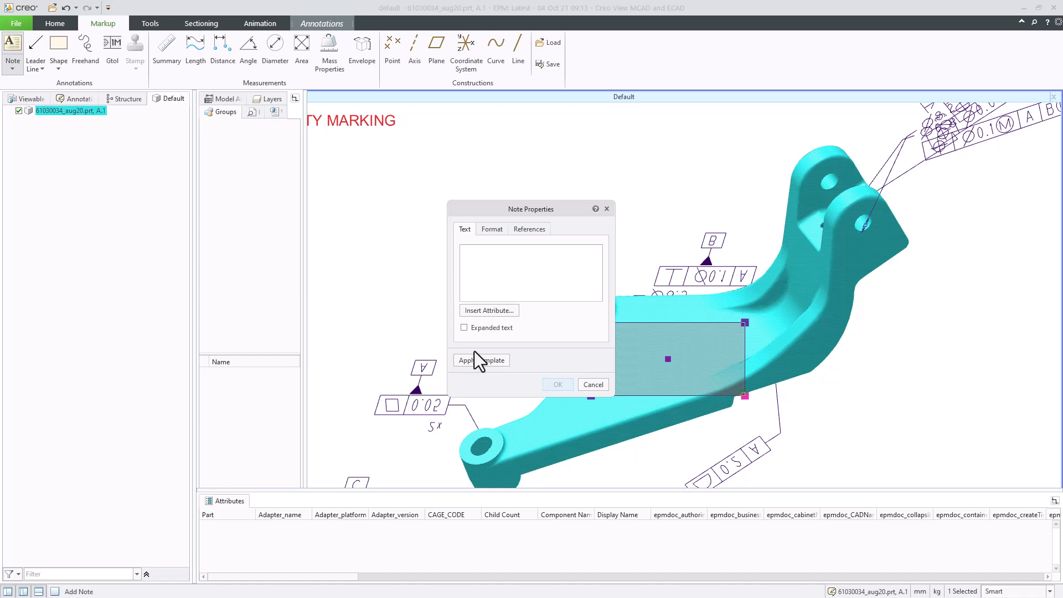
Step: Apply the PTC Std - Comment General template, enter 'Create holes to reduce the weight of the part', and place the note on the rectangle
click(482, 360)
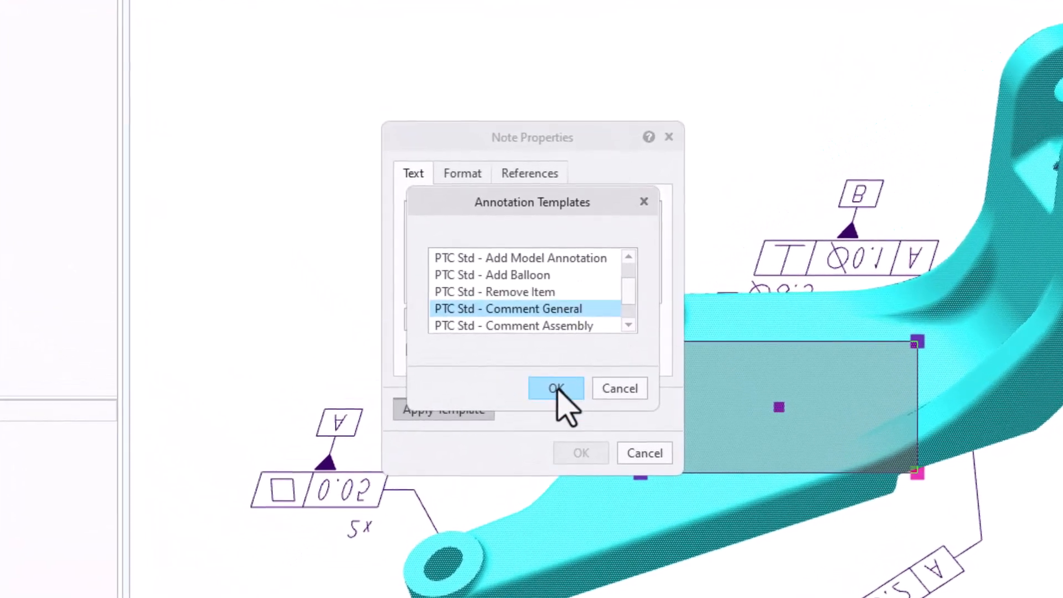
click(556, 388)
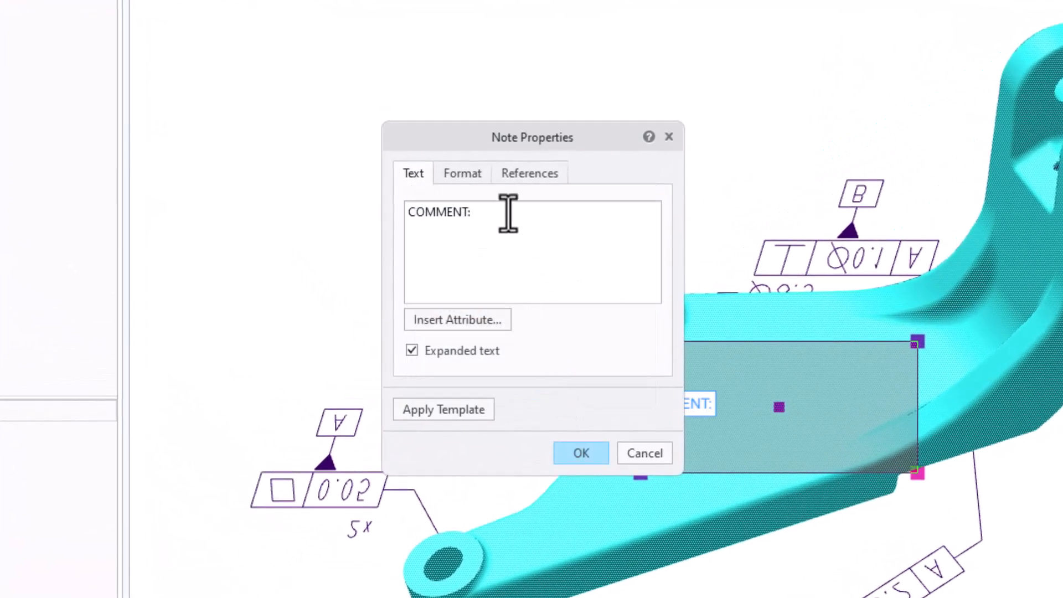
text(Create)
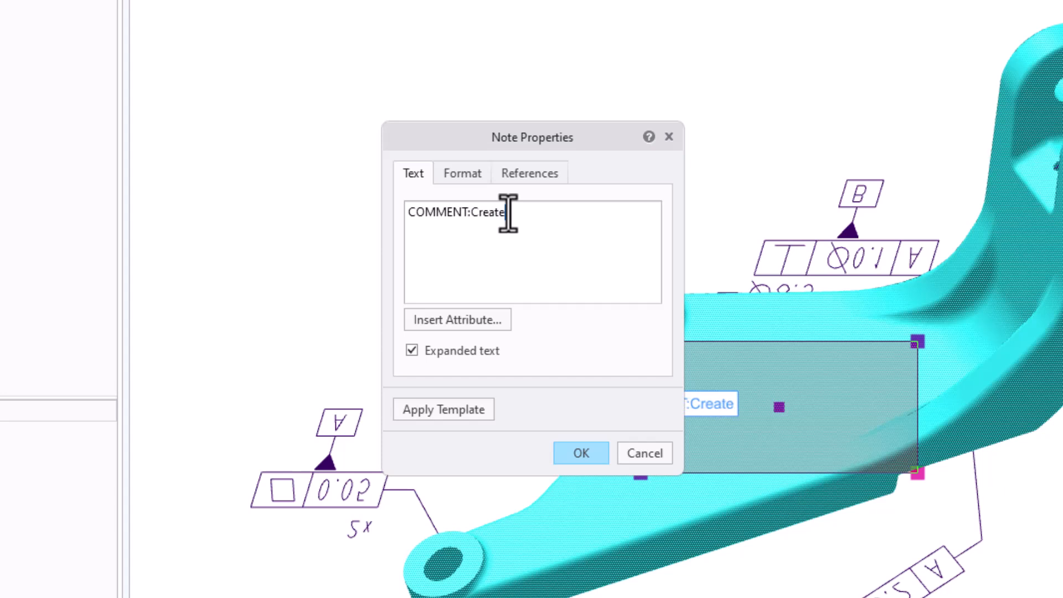
text(holes t)
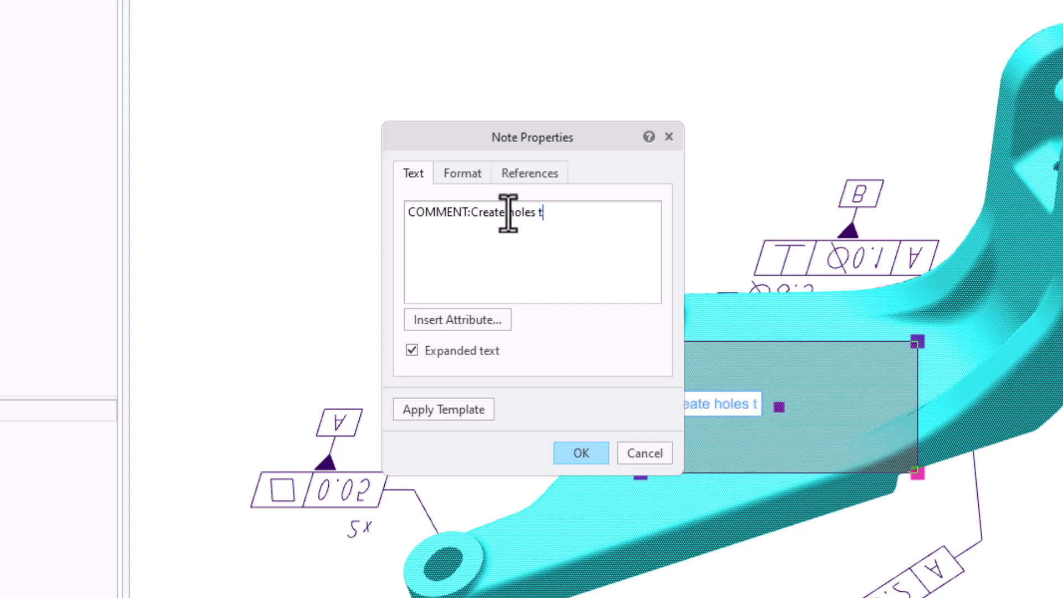
text(o reduce)
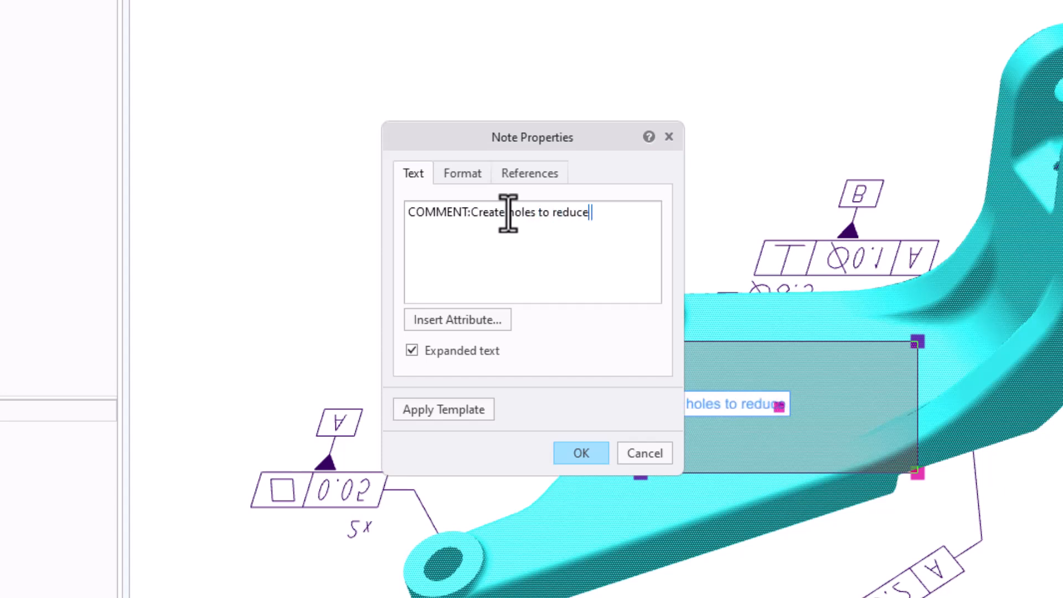
text(the weight of the part)
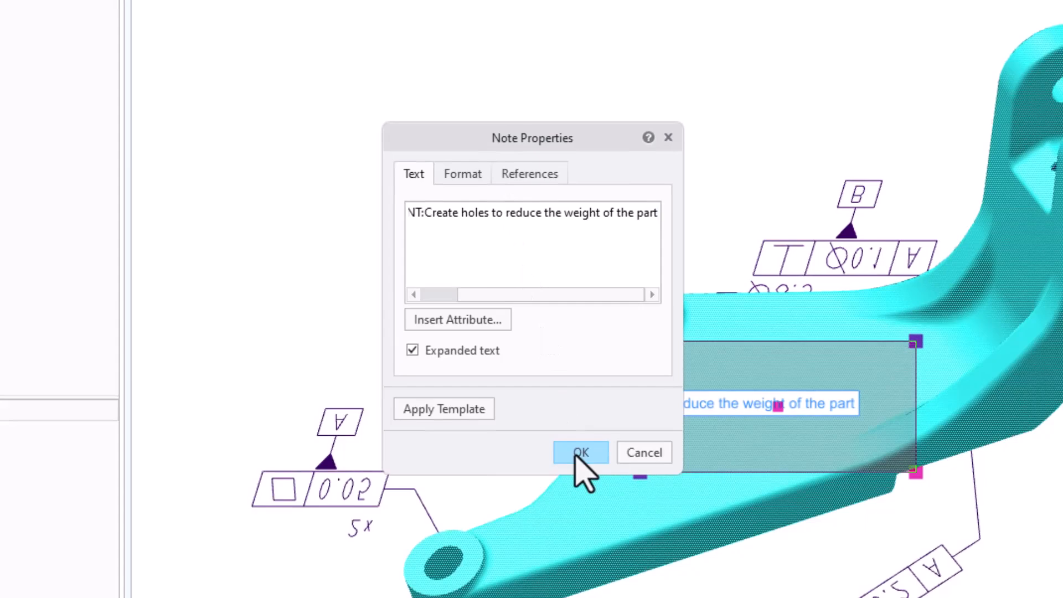
click(580, 452)
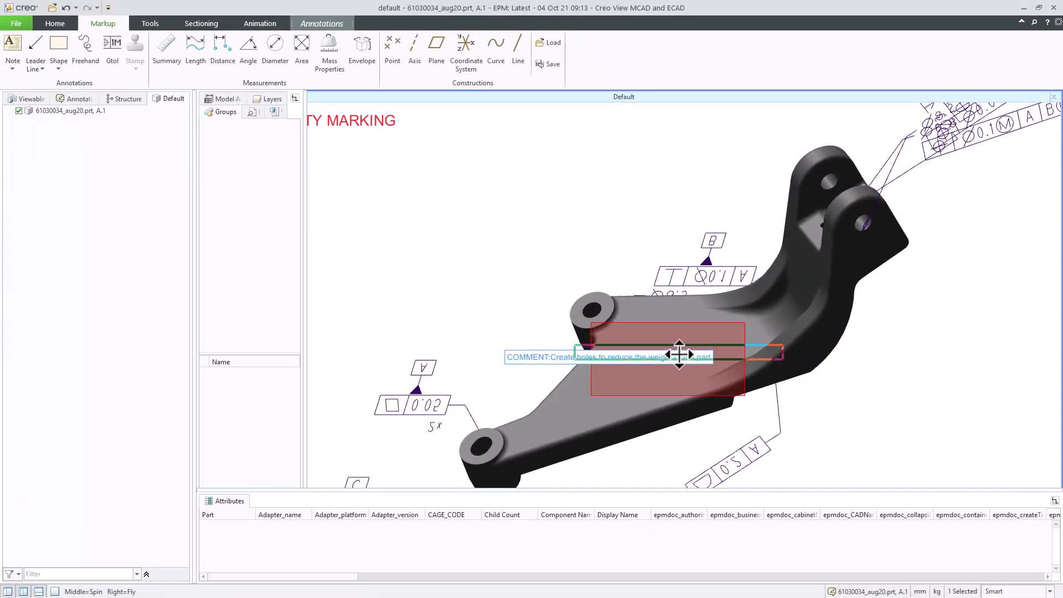
drag(676, 355, 610, 359)
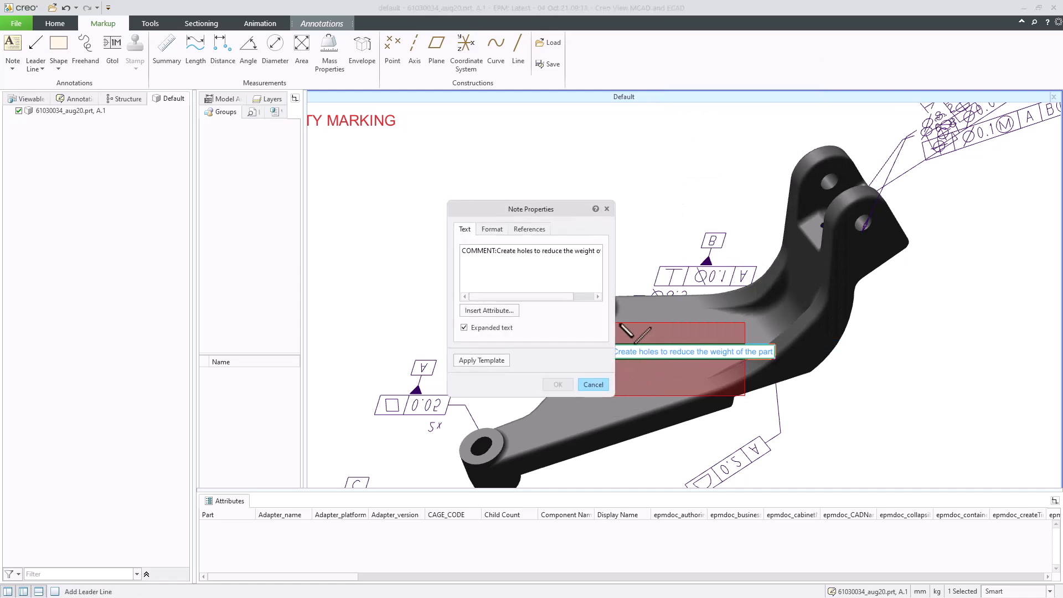
Step: Format the note as font size 12, rounded rectangle shape, black text and red background
click(492, 228)
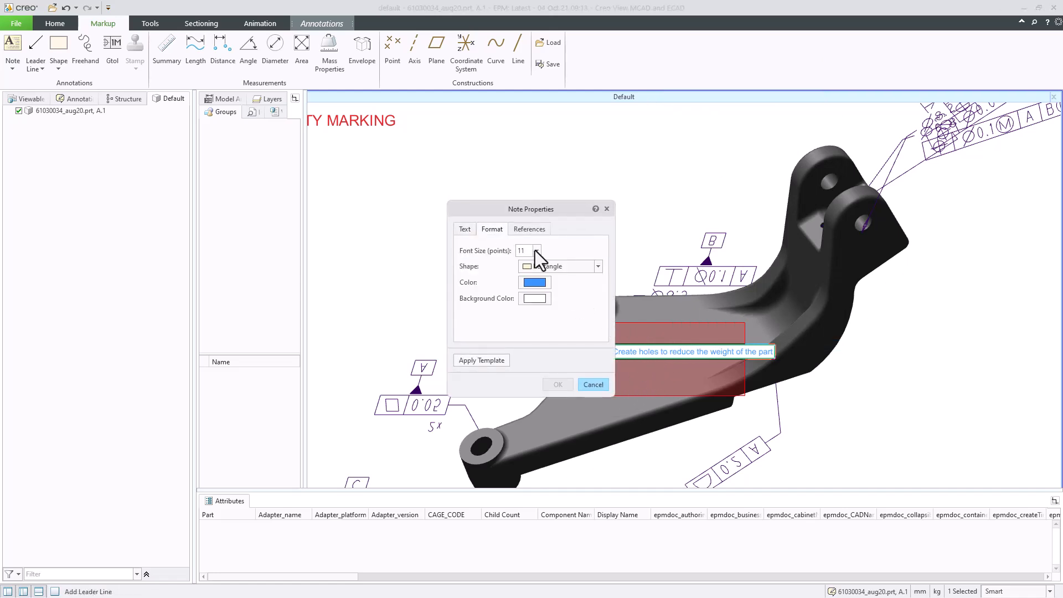
click(539, 250)
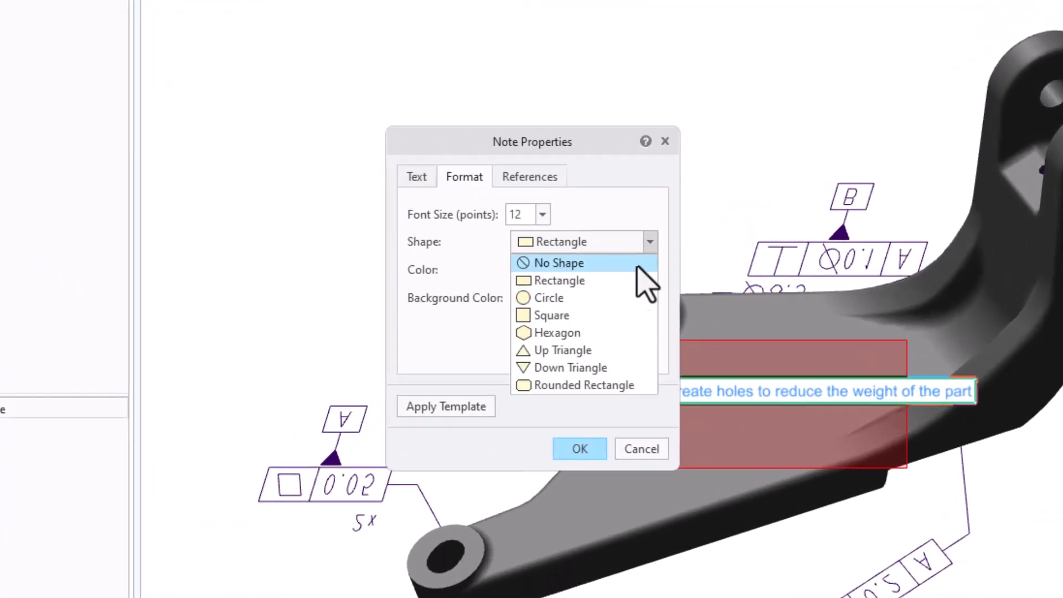
click(574, 385)
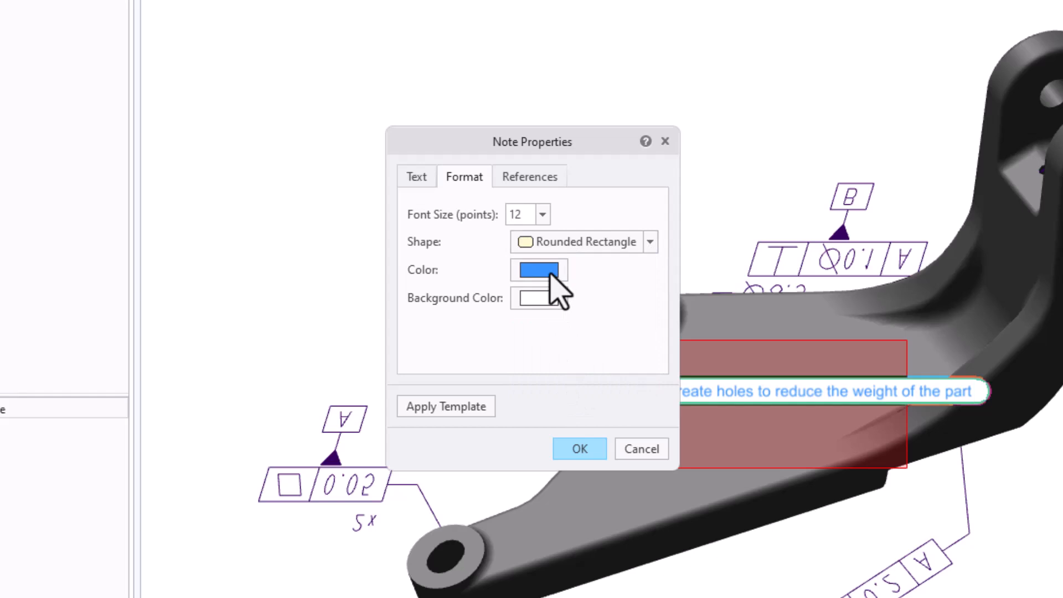
click(538, 270)
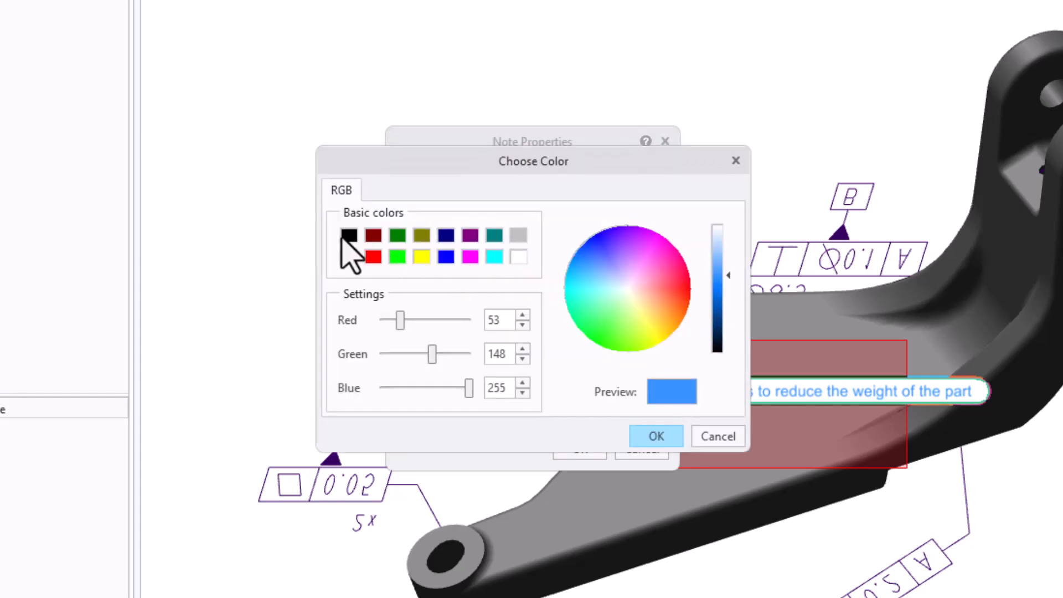
click(655, 435)
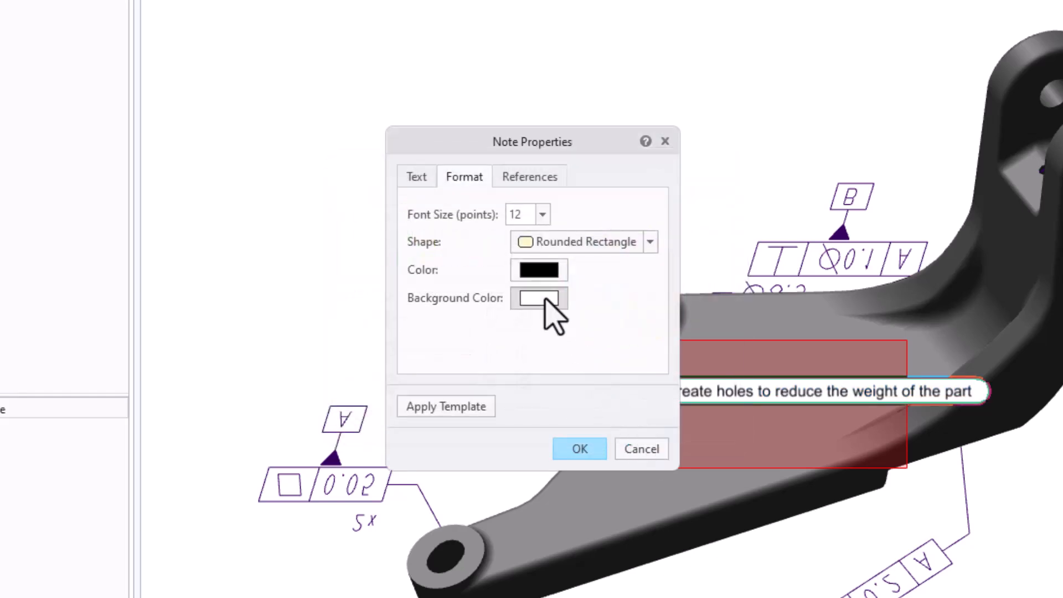
click(539, 298)
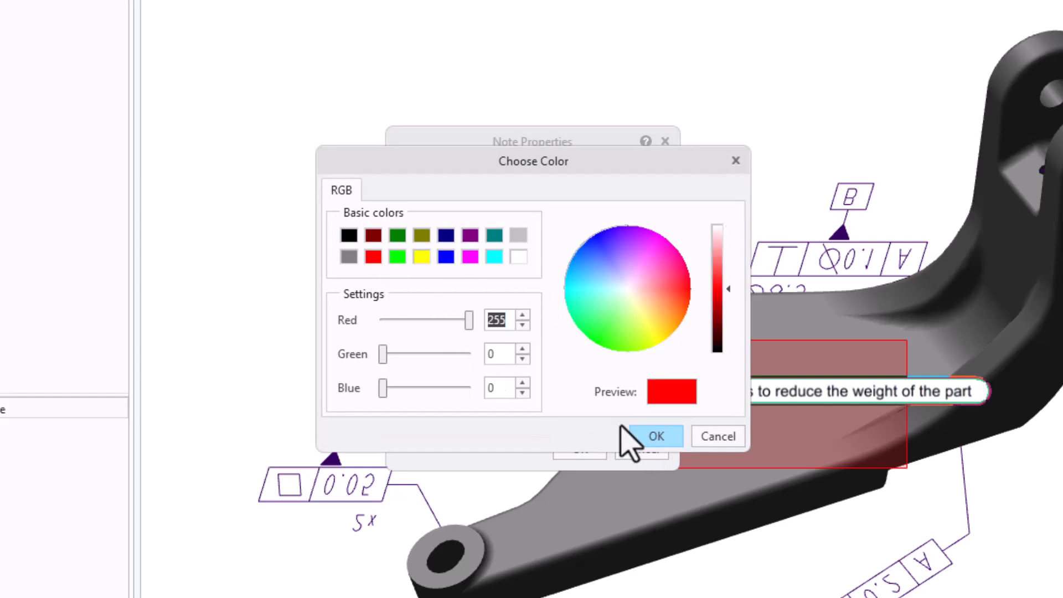
click(654, 437)
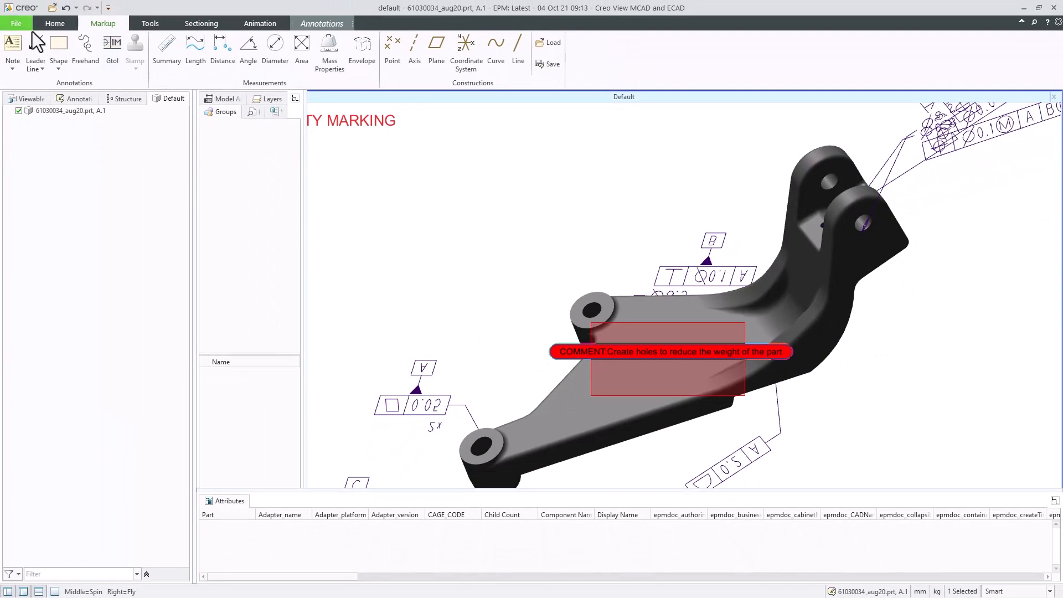
Step: Save the markup as a new annotation set named 'Review 2'
click(14, 24)
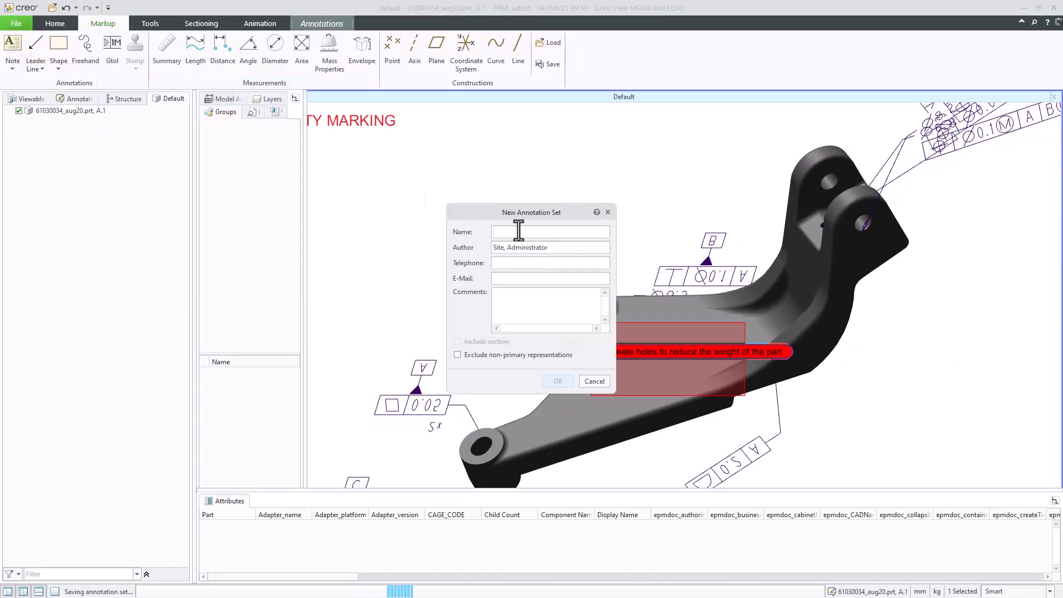
text(Review 2)
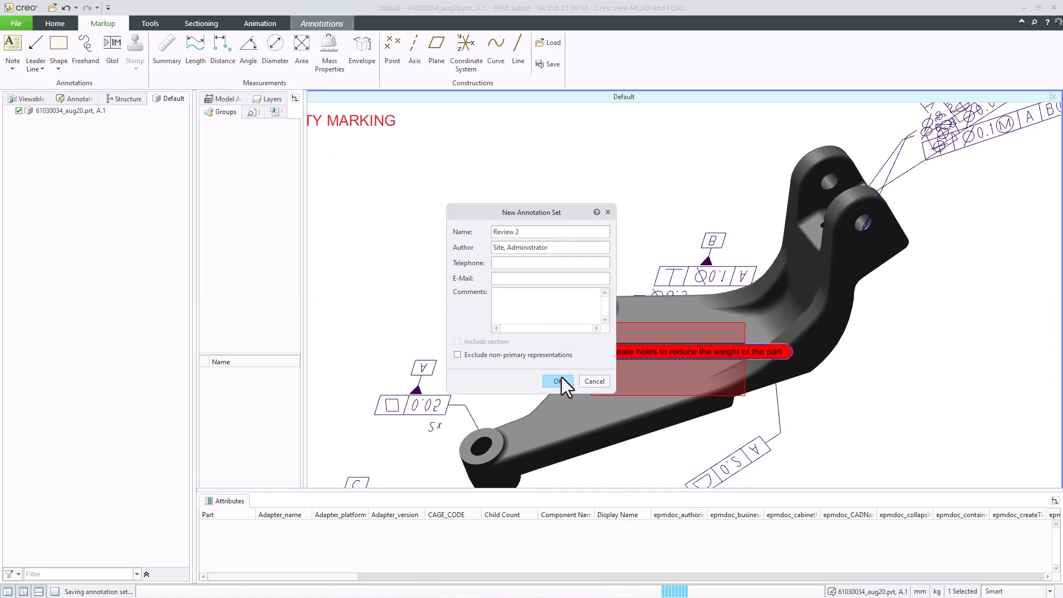
click(557, 381)
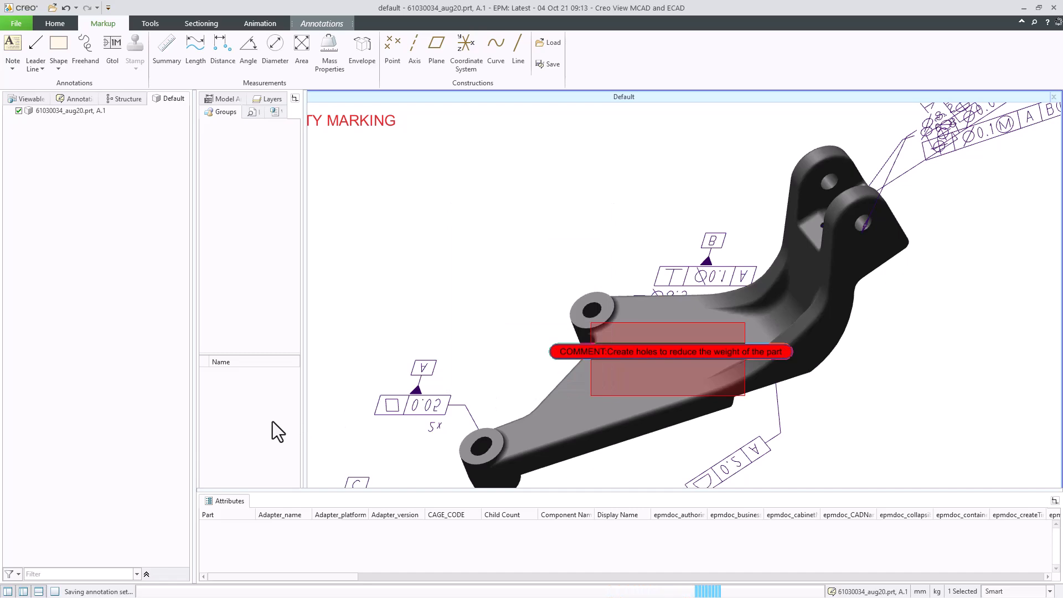